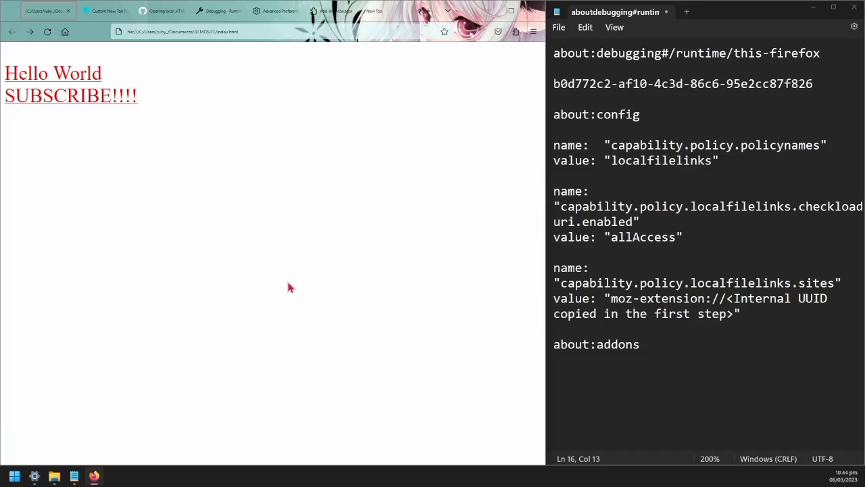
pyautogui.moveTo(347, 239)
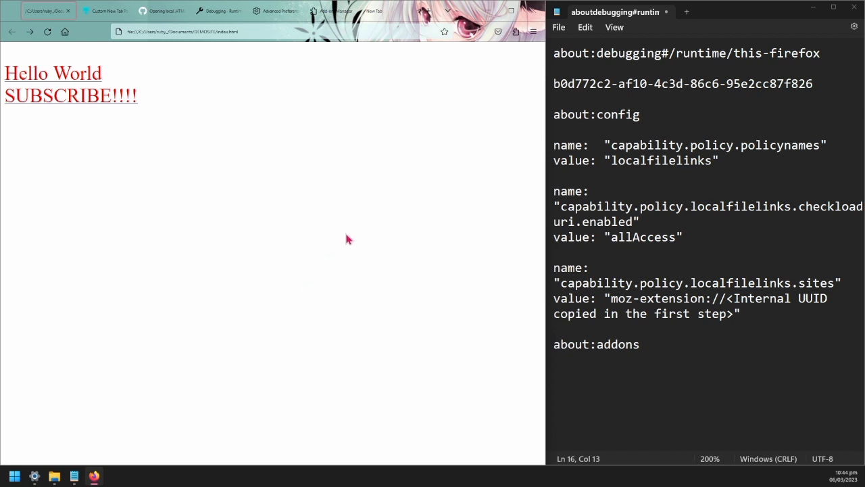
pyautogui.moveTo(341, 125)
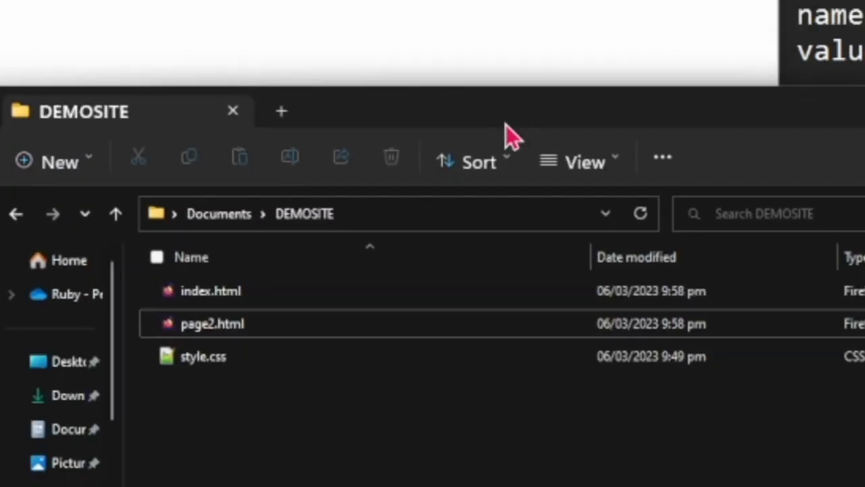
# Launch index.html in Firefox from the DEMOSITE folder, then select page2.html.
pyautogui.click(210, 290)
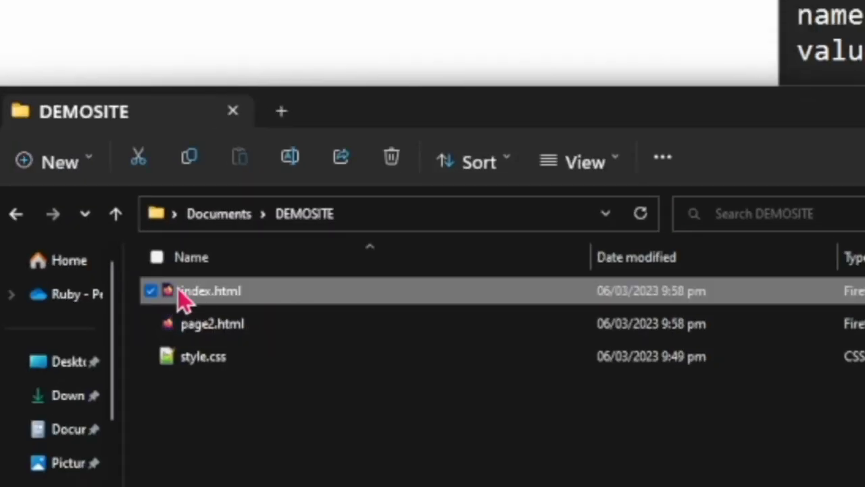
pyautogui.moveTo(230, 301)
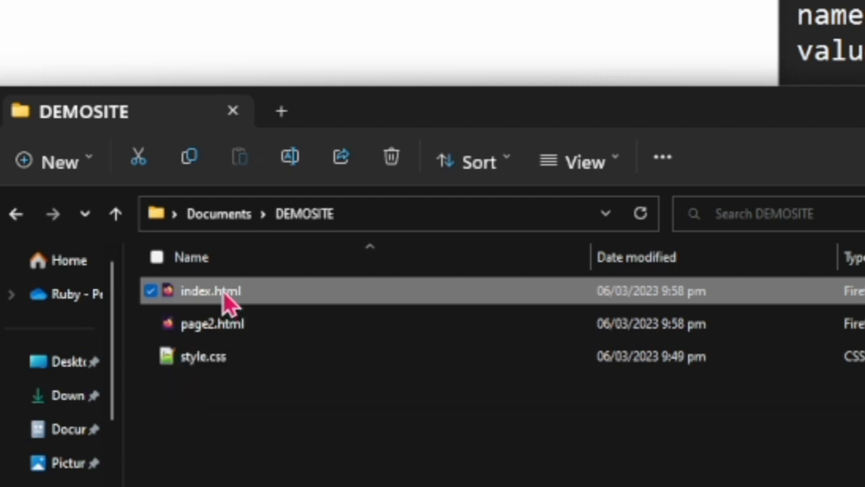
pyautogui.rightClick(210, 291)
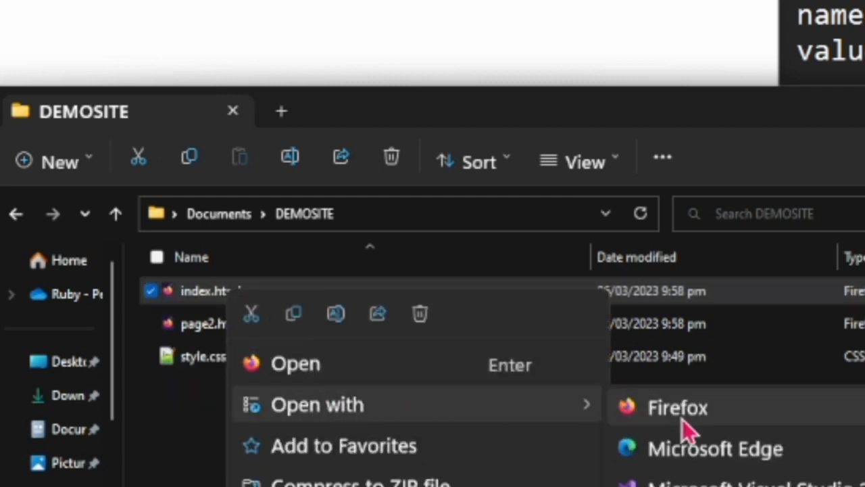
pyautogui.click(676, 407)
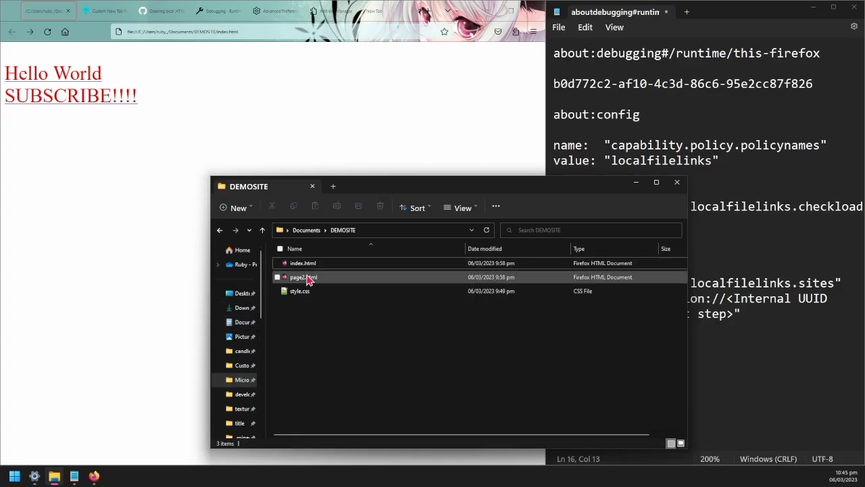
pyautogui.click(302, 263)
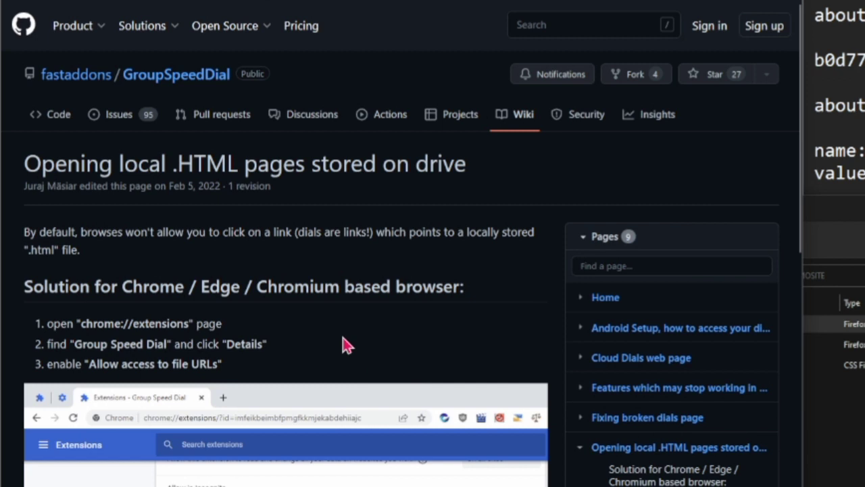
pyautogui.moveTo(232, 203)
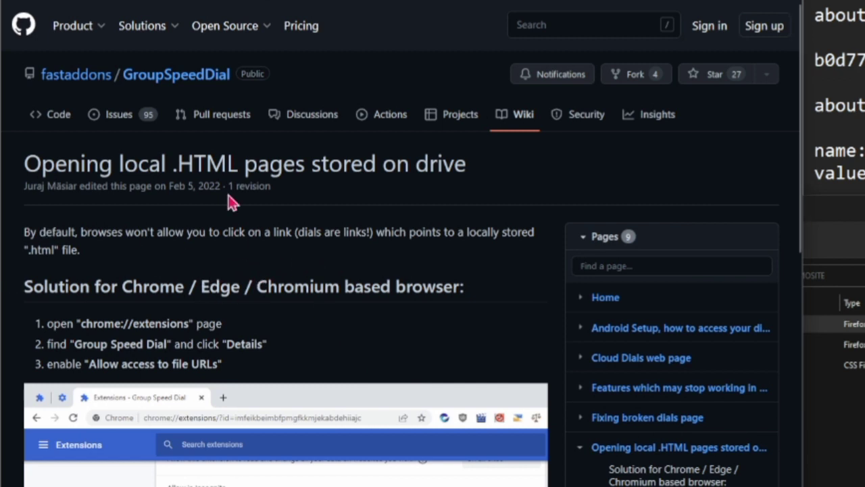
pyautogui.moveTo(389, 311)
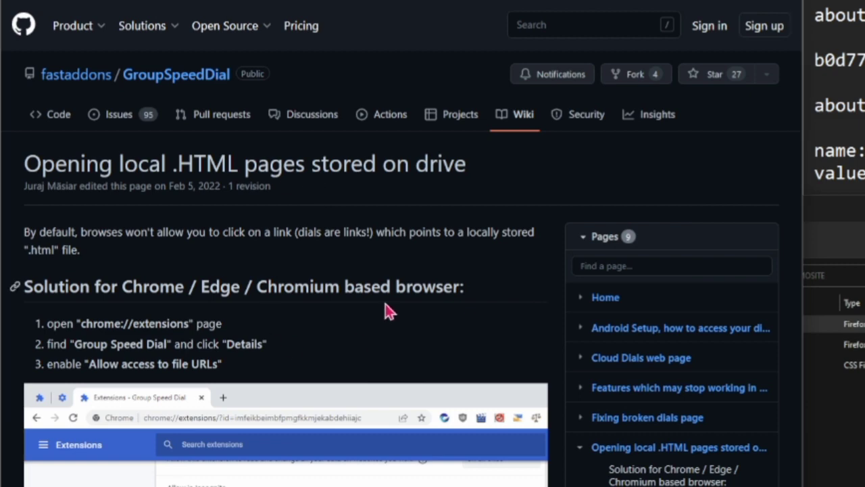
pyautogui.moveTo(341, 191)
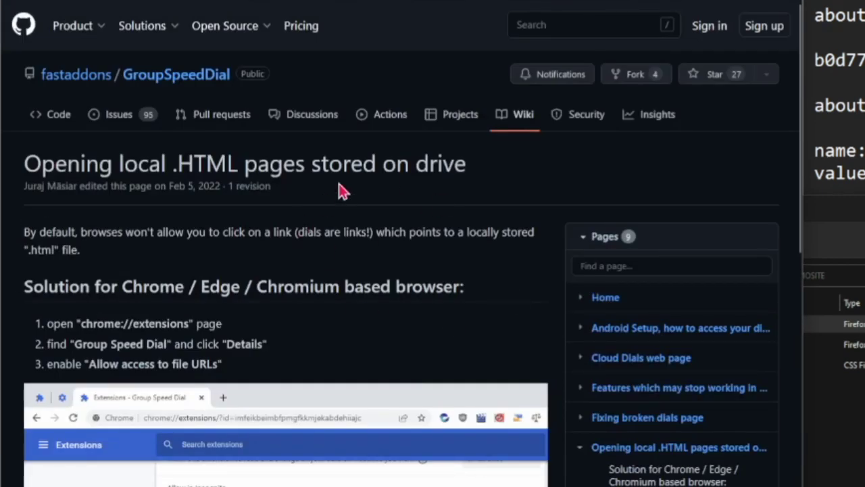
# Bring the wiki's 'Solution for Firefox' heading into view and highlight it.
pyautogui.scroll(-3)
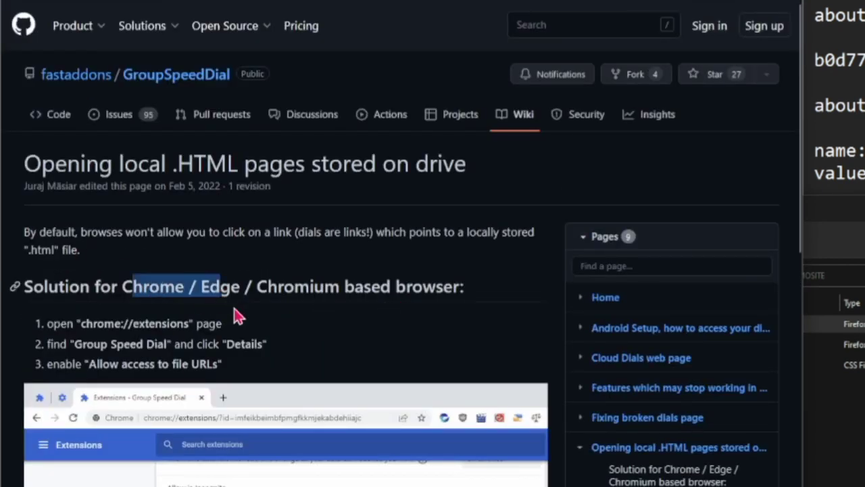
pyautogui.scroll(-3)
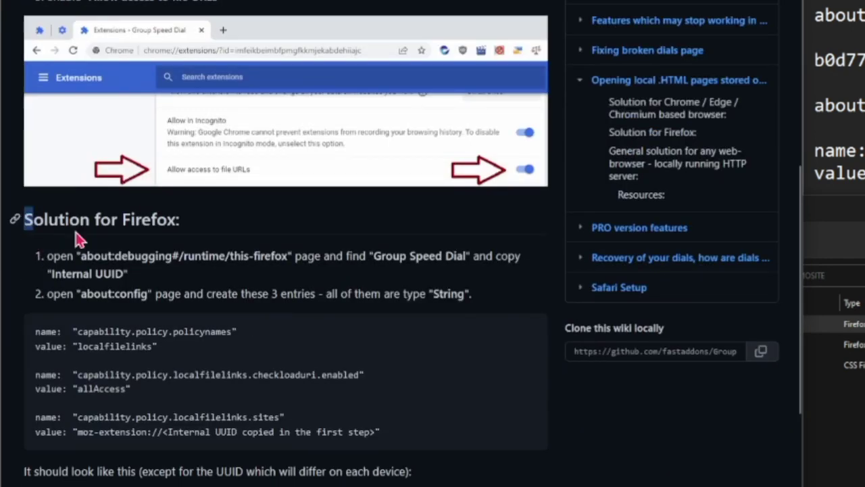
pyautogui.doubleClick(102, 219)
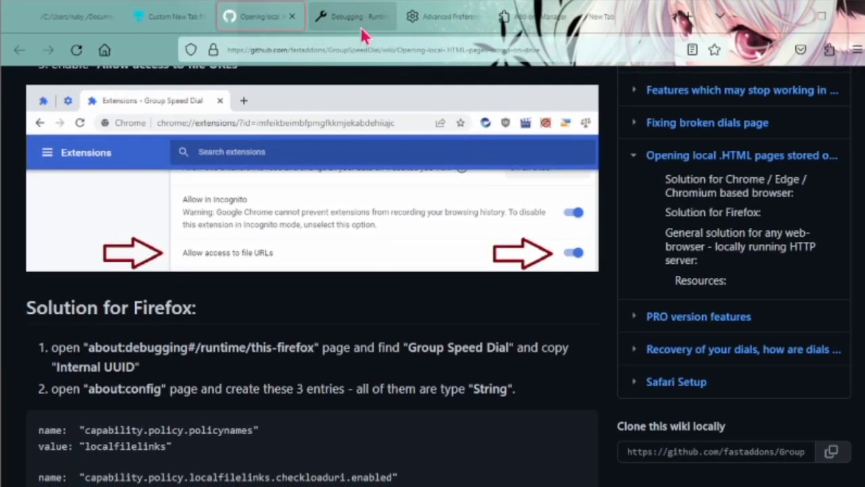
# On about:debugging, locate Custom New Tab Page and select its Internal UUID.
pyautogui.click(352, 16)
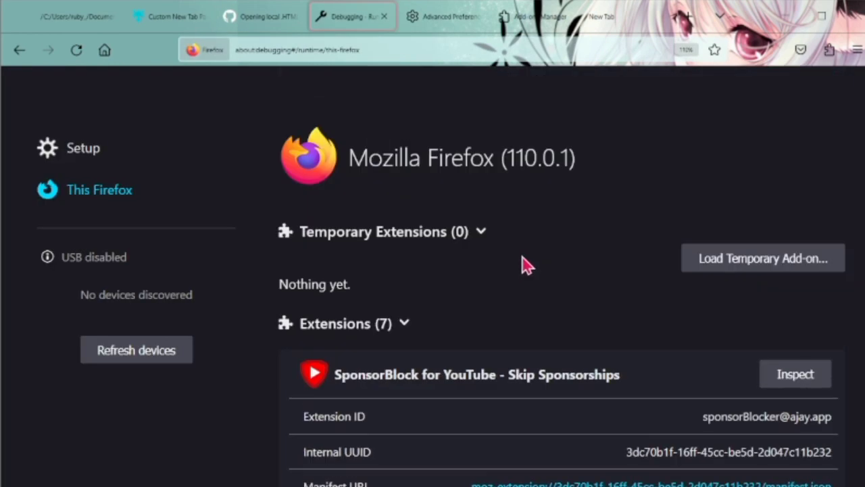
pyautogui.moveTo(483, 361)
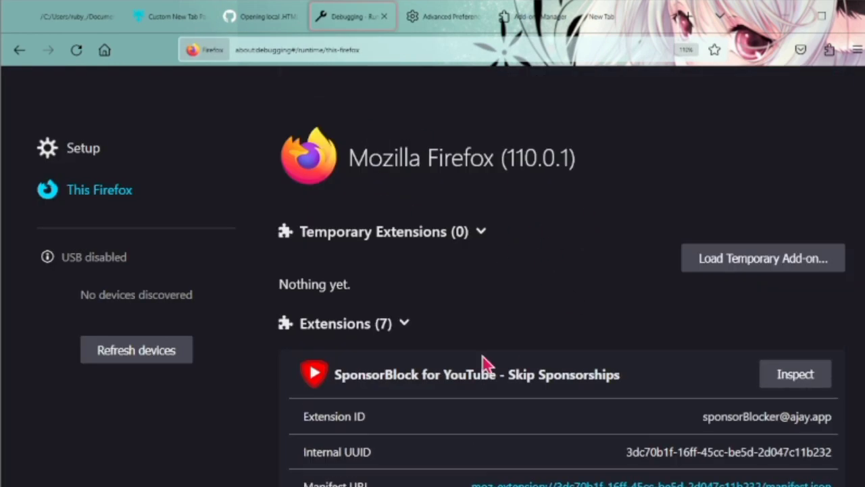
pyautogui.scroll(-3)
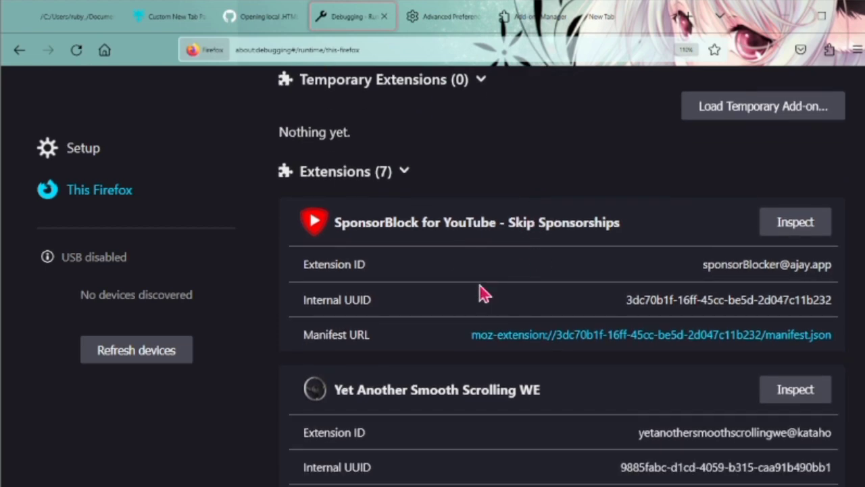
pyautogui.scroll(-3)
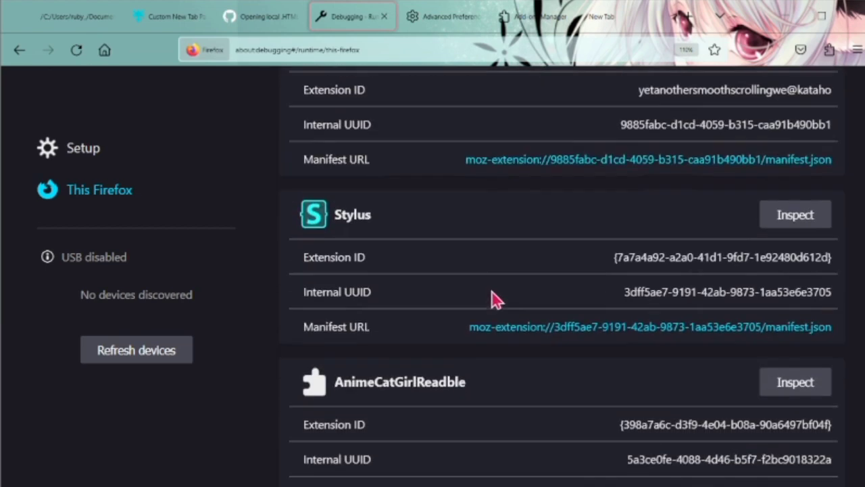
pyautogui.scroll(-3)
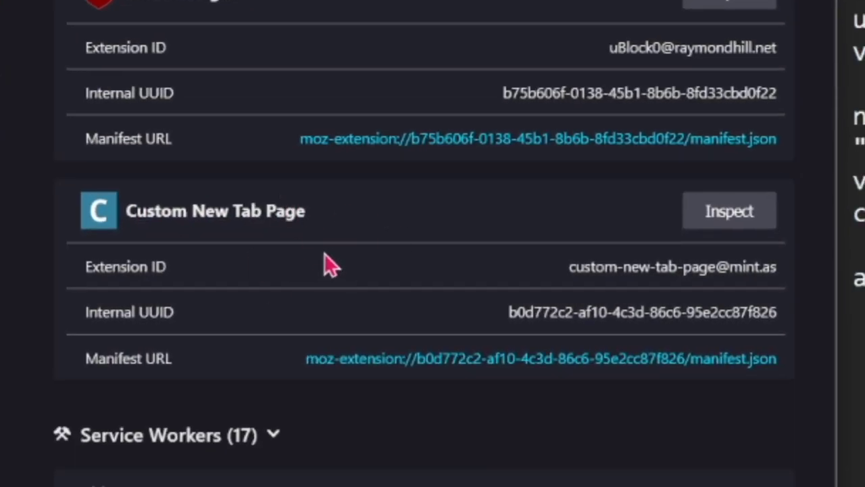
pyautogui.moveTo(346, 284)
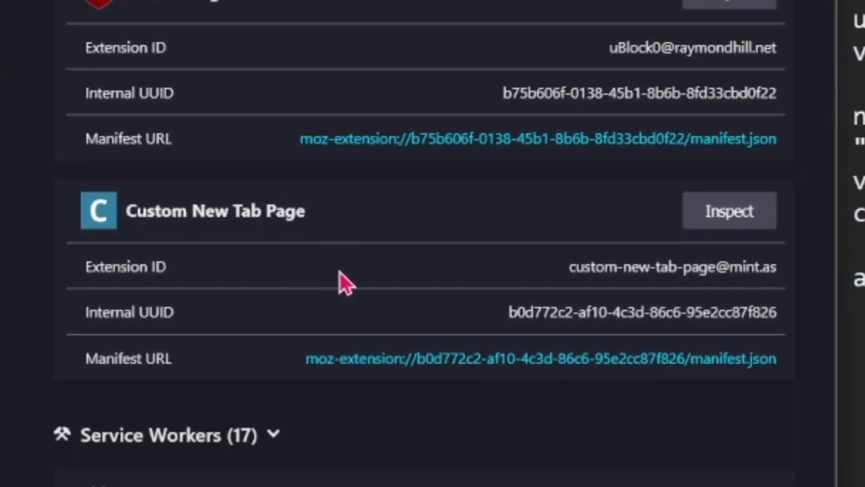
pyautogui.doubleClick(108, 312)
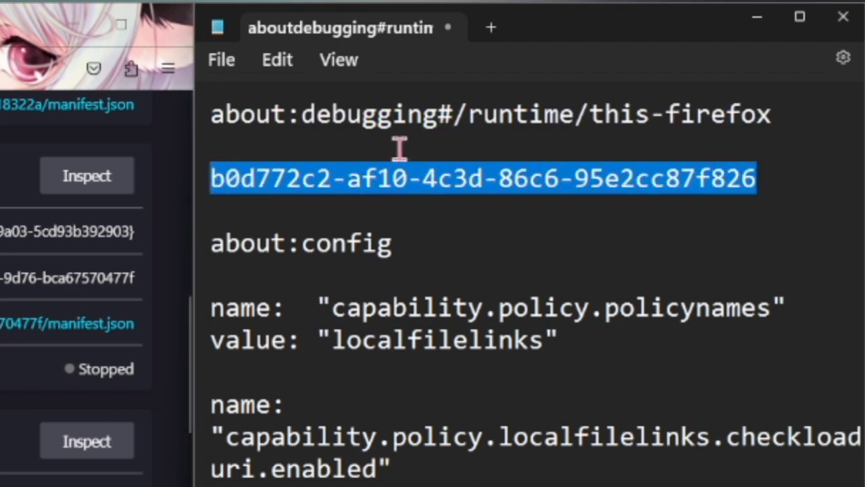
pyautogui.moveTo(399, 149)
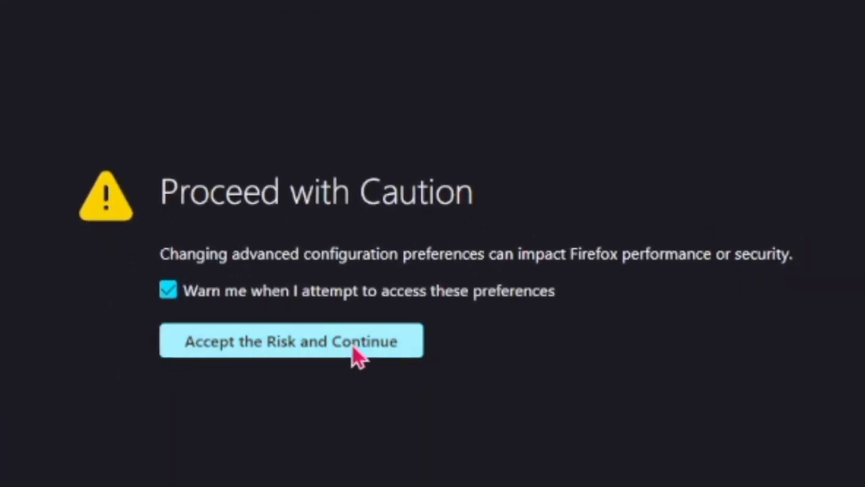
# Accept the about:config risk warning to reach the advanced preferences.
pyautogui.click(291, 341)
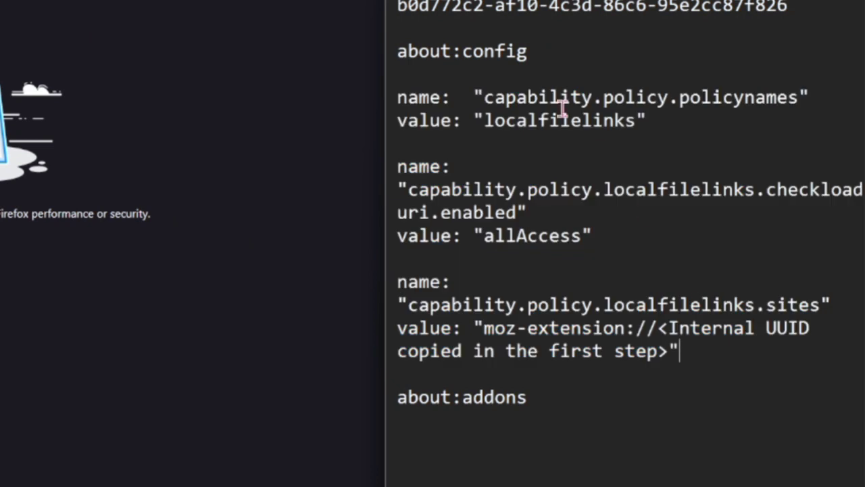
pyautogui.moveTo(402, 42)
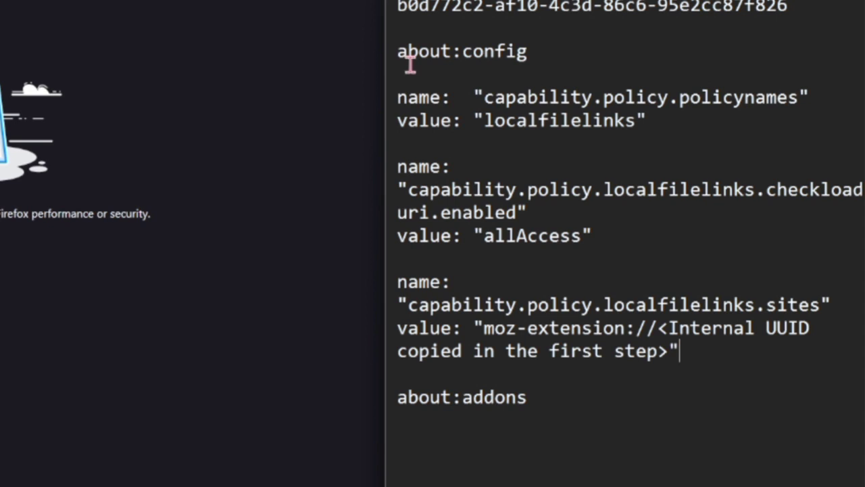
pyautogui.moveTo(549, 81)
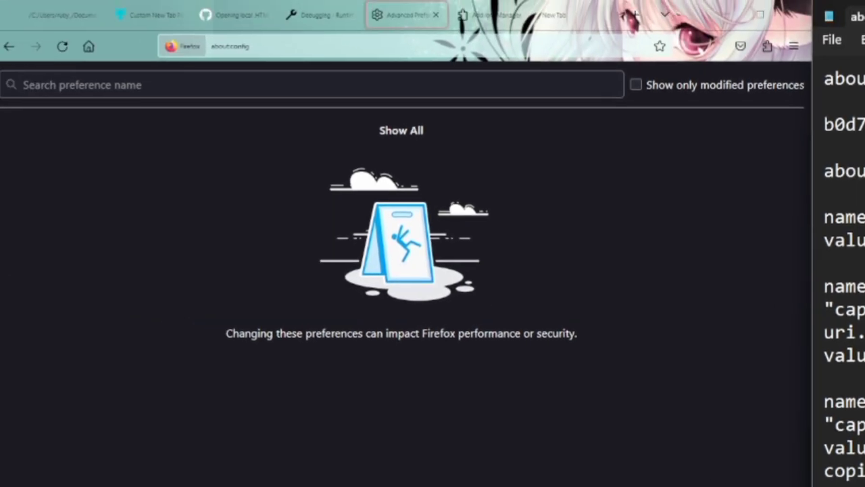
# Search about:config for capability.policy.policynames as a String preference and select the localfilelinks value.
pyautogui.click(311, 85)
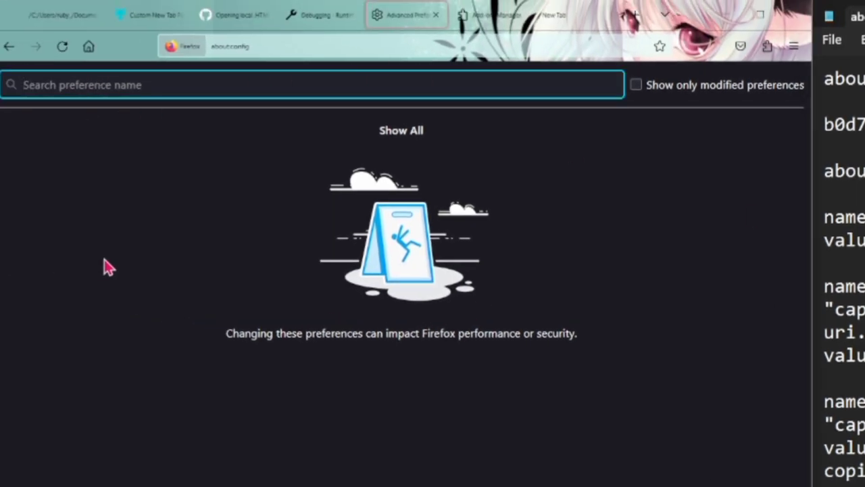
pyautogui.write('capability.policy.policynamess')
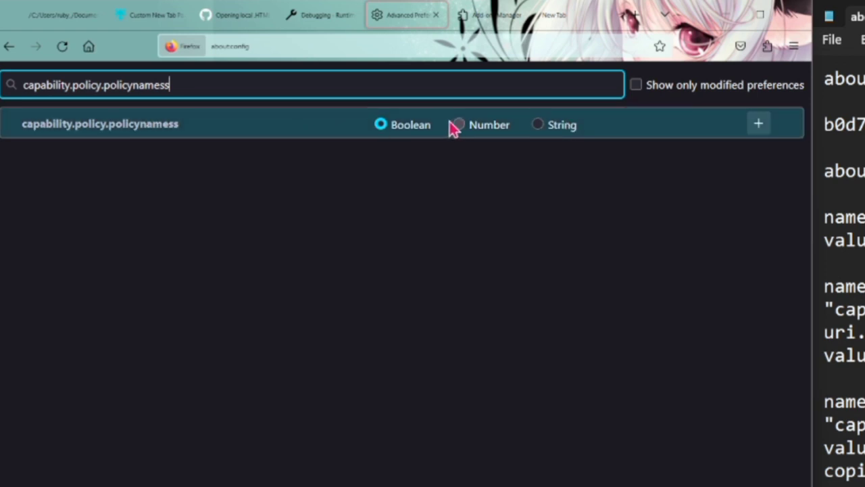
pyautogui.click(537, 124)
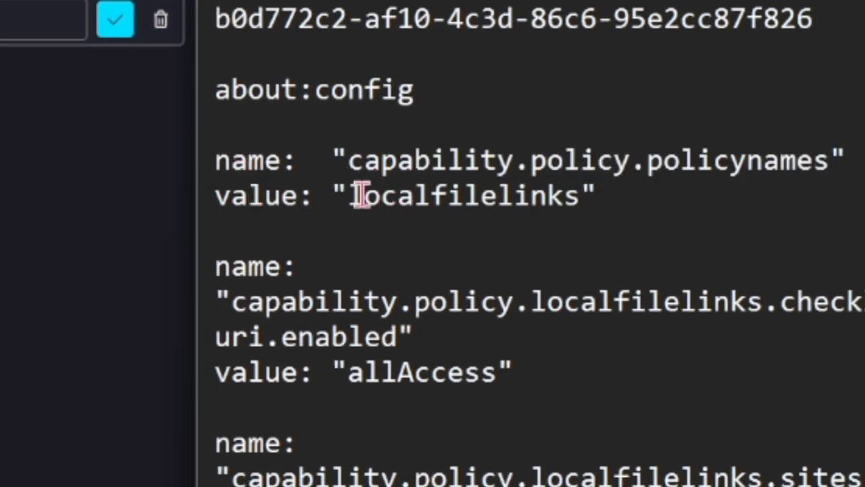
pyautogui.doubleClick(463, 195)
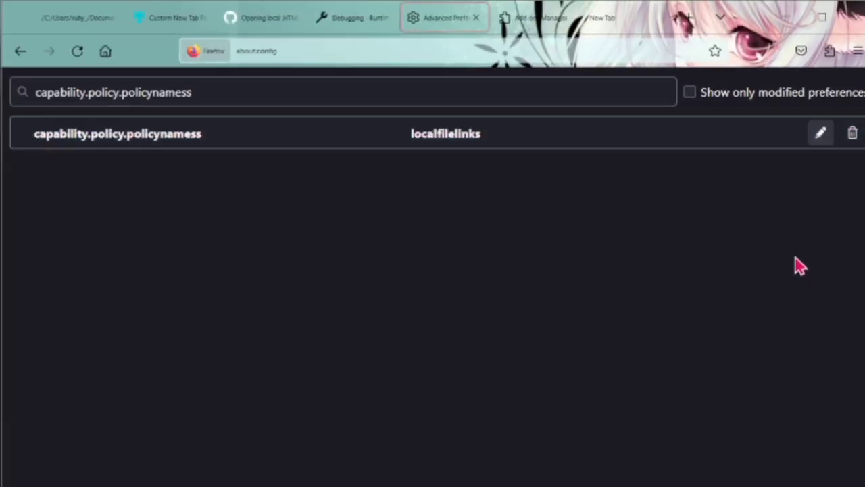
pyautogui.moveTo(263, 94)
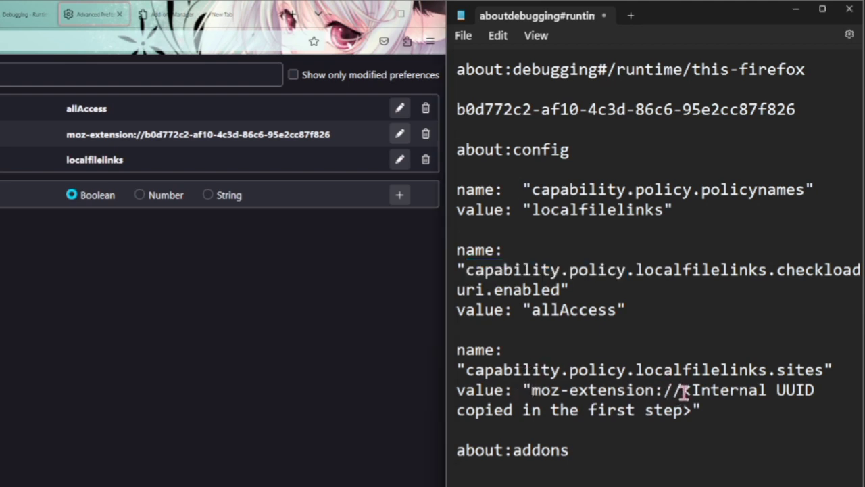
pyautogui.moveTo(684, 389); pyautogui.dragTo(693, 410)
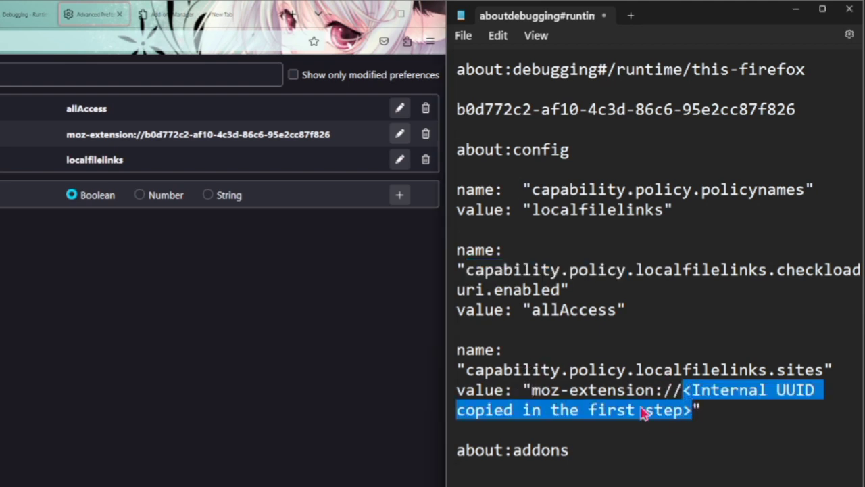
pyautogui.moveTo(801, 395)
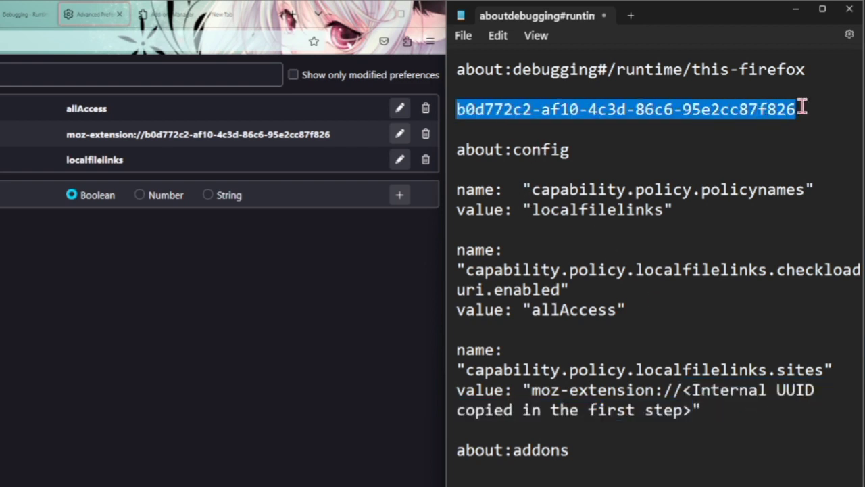
pyautogui.moveTo(691, 395)
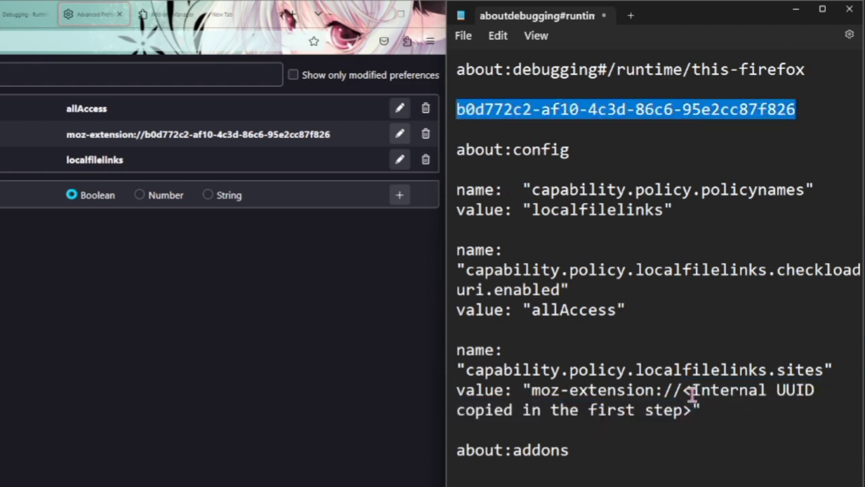
pyautogui.write('b0d772c2-af10-4c3d-86c6-95e2cc87f826')
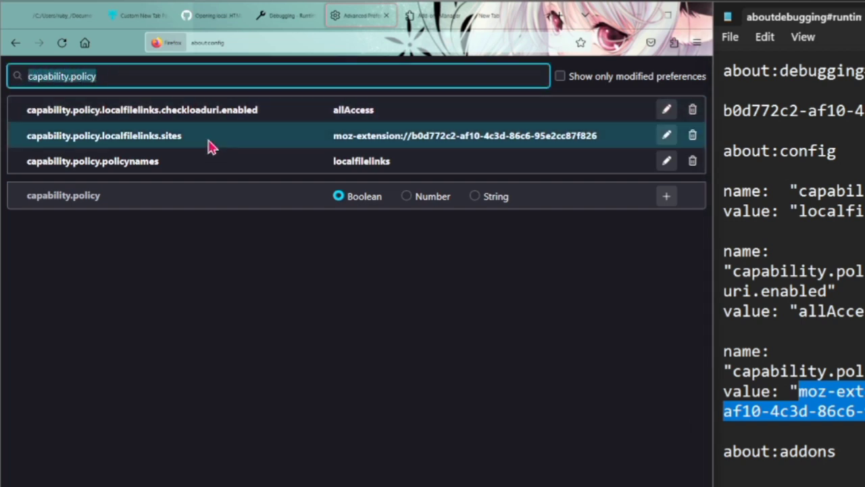
pyautogui.moveTo(222, 163)
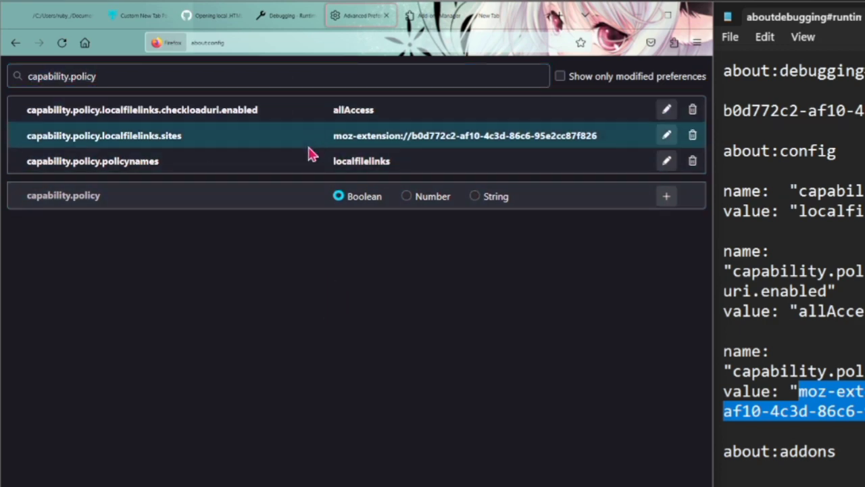
pyautogui.moveTo(442, 347)
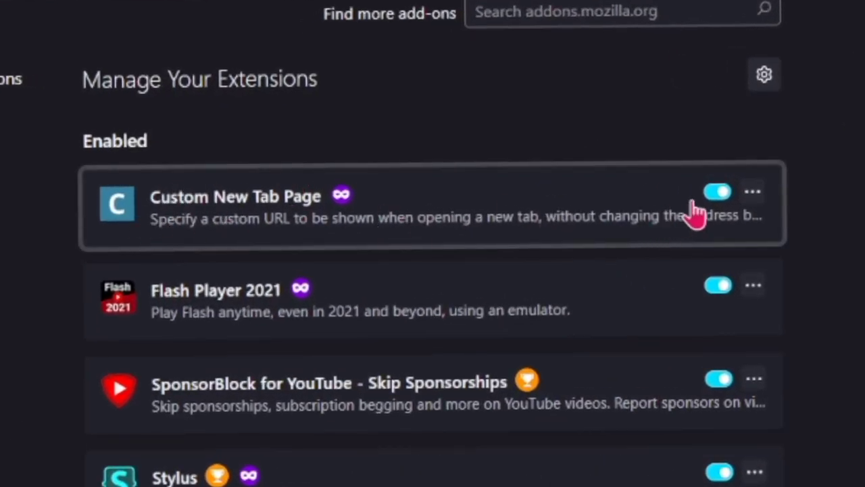
# Find Custom New Tab Page in the extensions list and reveal its '…' action menu.
pyautogui.scroll(-3)
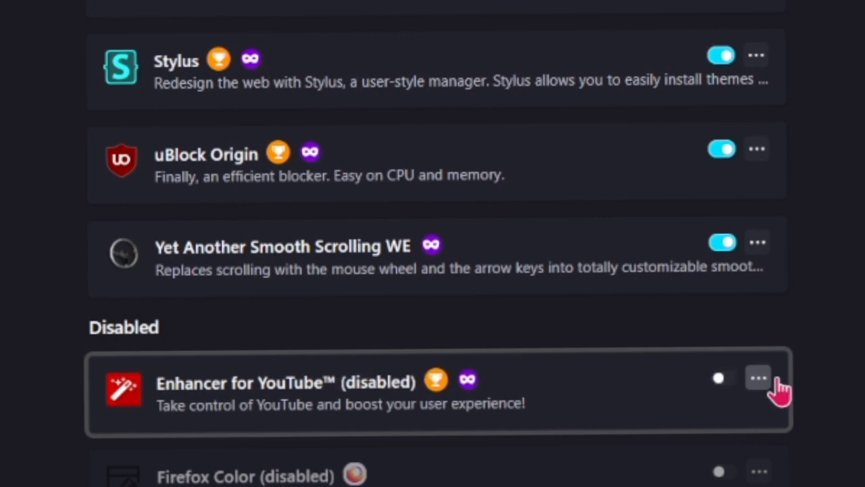
pyautogui.scroll(3)
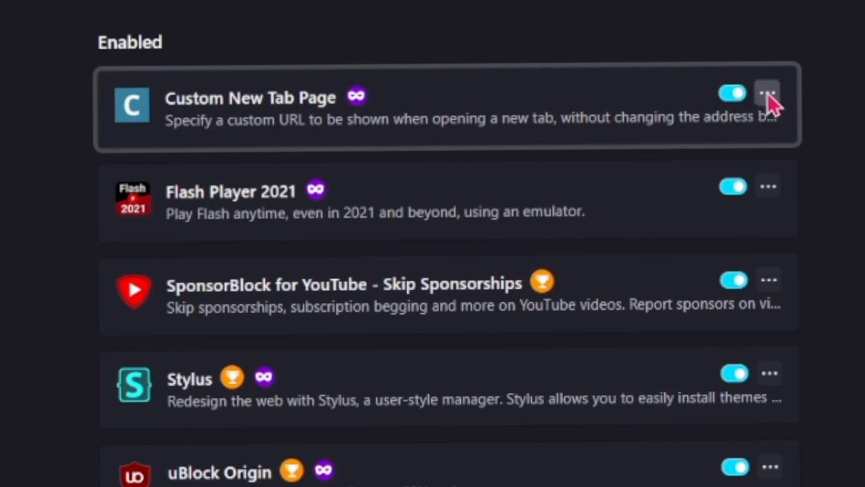
pyautogui.click(769, 94)
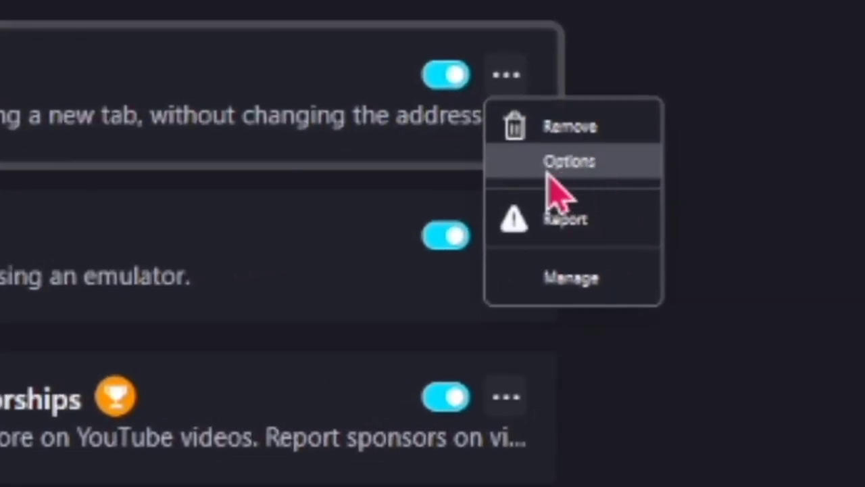
# Enter Custom New Tab Page's Options and review the New Tab URL and Title settings.
pyautogui.click(569, 161)
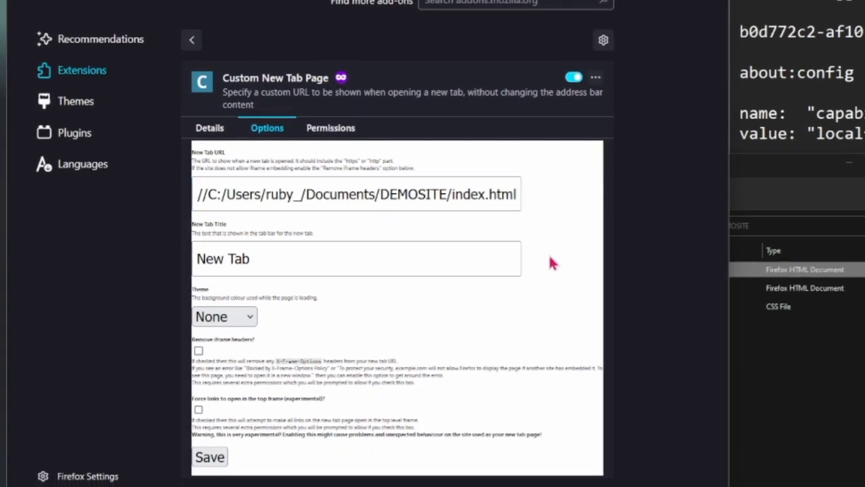
pyautogui.click(357, 259)
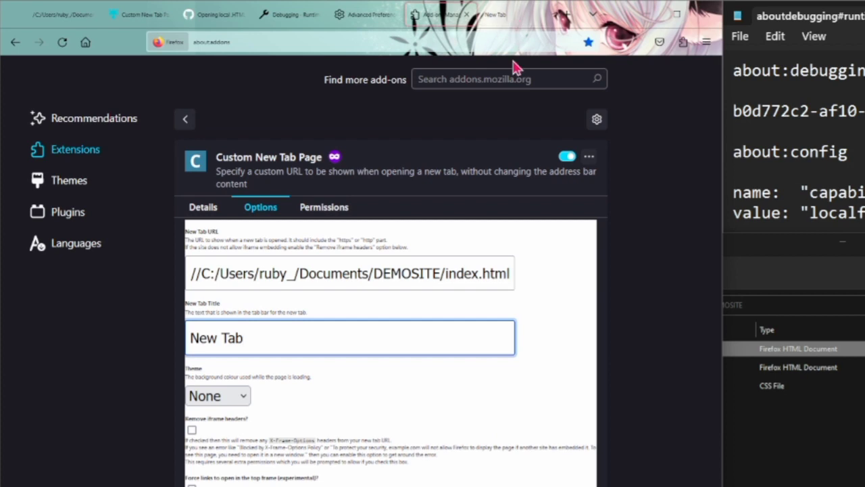
pyautogui.scroll(-3)
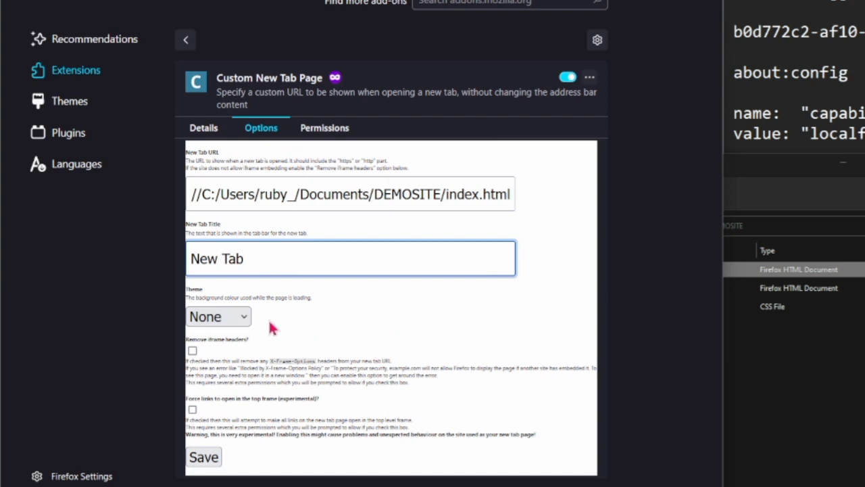
# Check the loading background Theme dropdown twice, keeping it at None.
pyautogui.click(217, 316)
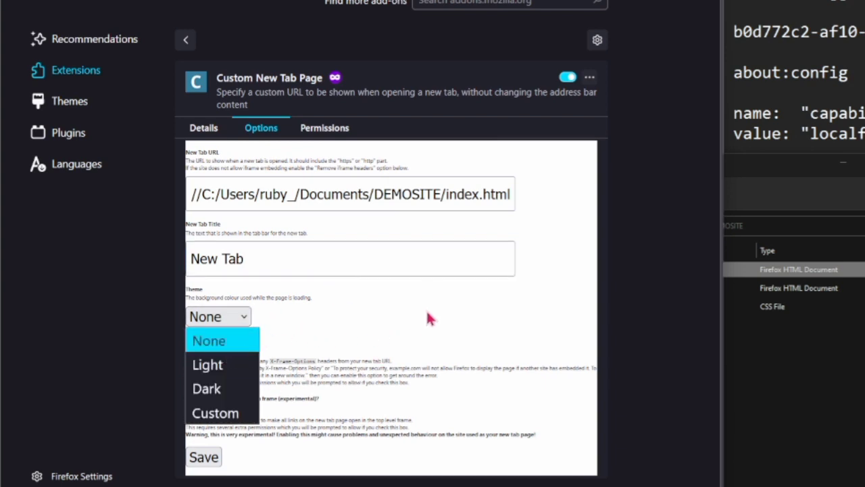
pyautogui.click(209, 340)
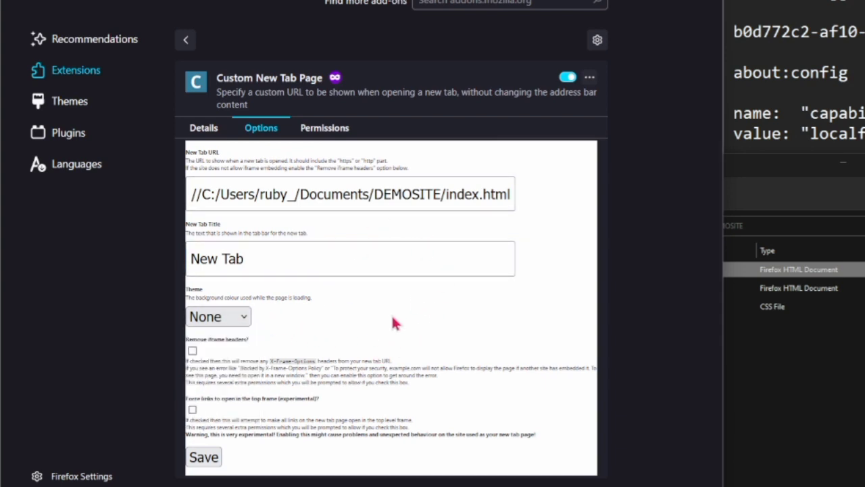
pyautogui.moveTo(434, 309)
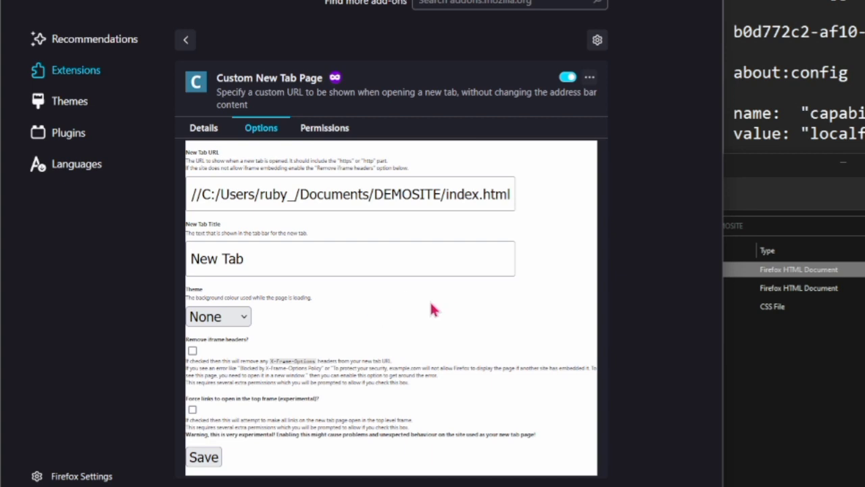
pyautogui.moveTo(215, 335)
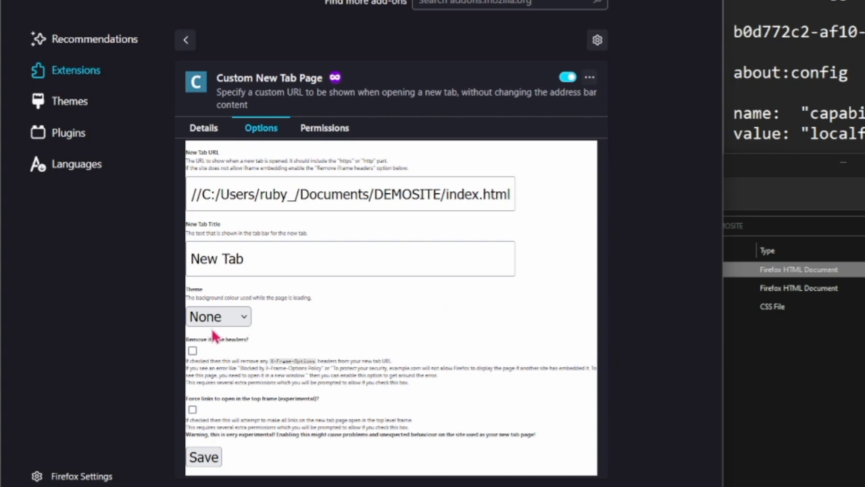
pyautogui.click(217, 316)
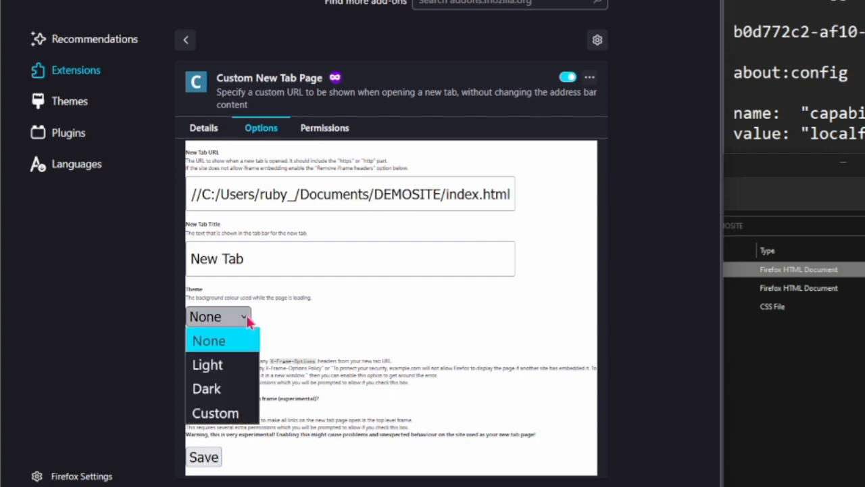
pyautogui.click(209, 340)
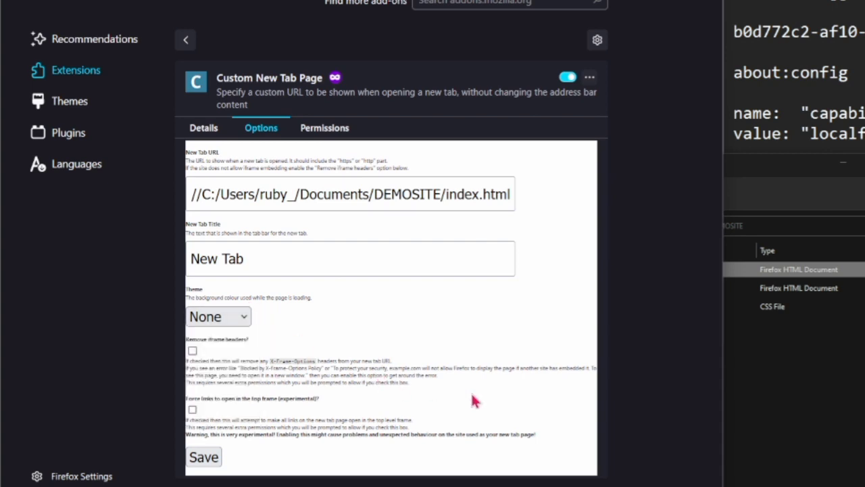
pyautogui.moveTo(264, 348)
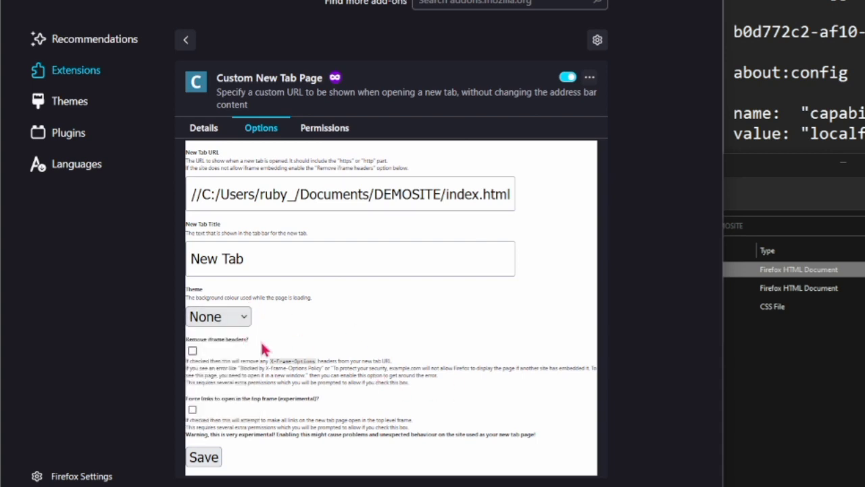
pyautogui.moveTo(316, 436)
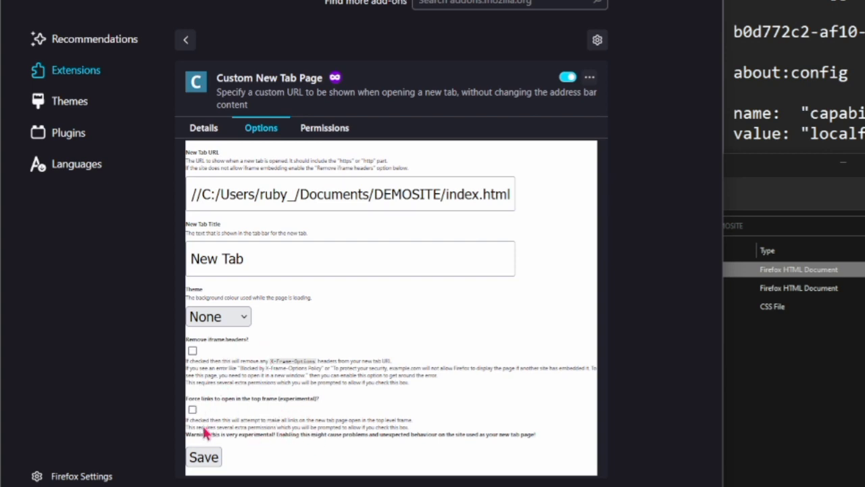
pyautogui.moveTo(297, 443)
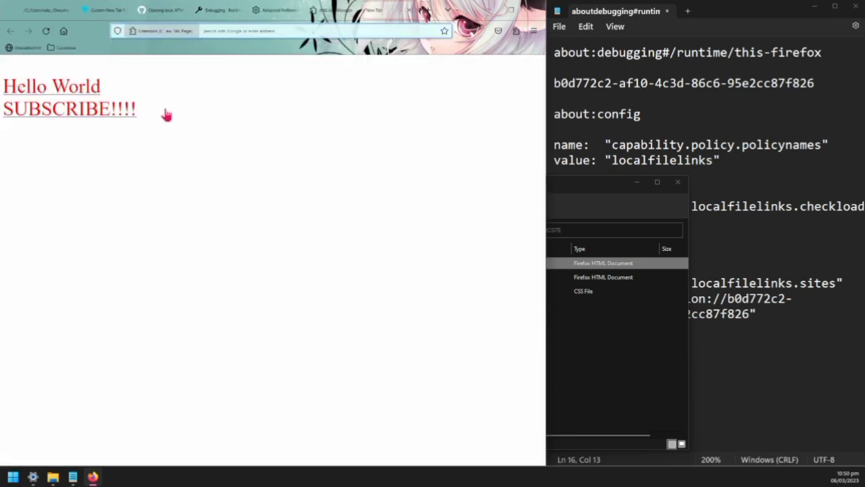
pyautogui.moveTo(59, 103)
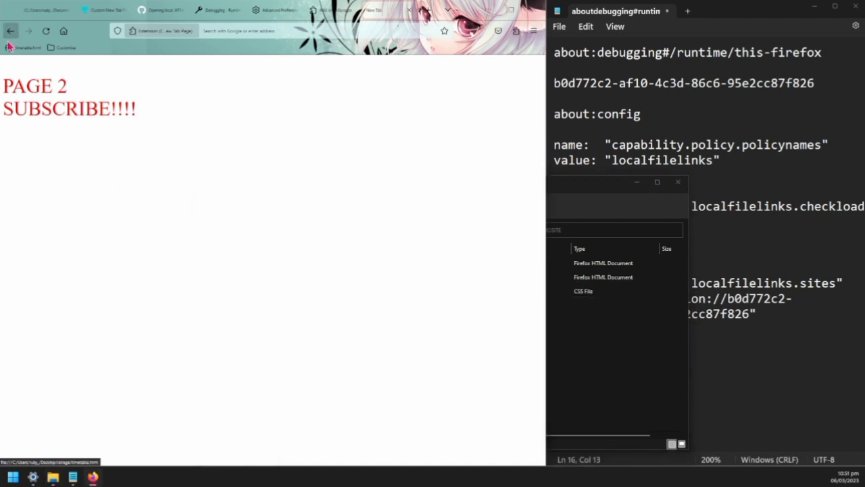
# Navigate back to Hello World and forward to PAGE 2, then return to the add-on listing.
pyautogui.click(10, 31)
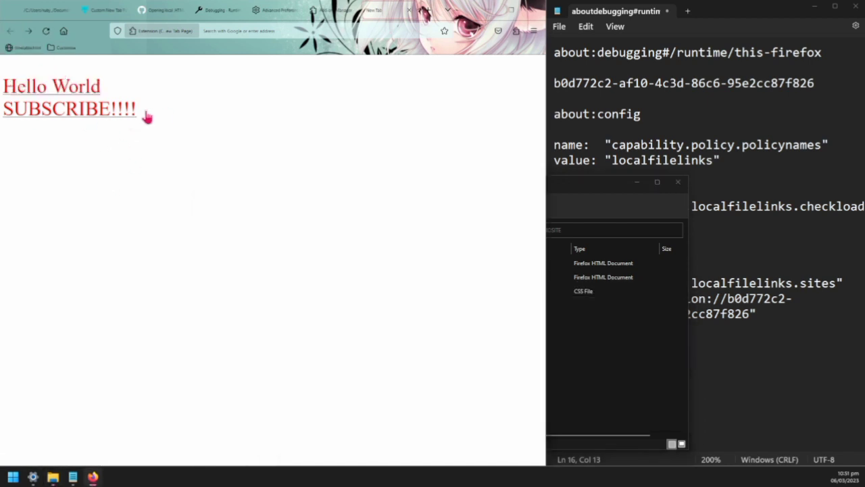
pyautogui.moveTo(230, 198)
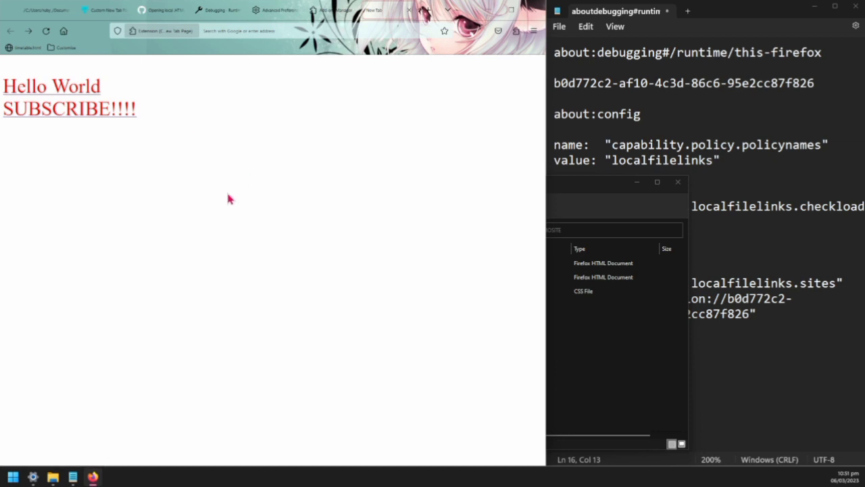
pyautogui.moveTo(256, 170)
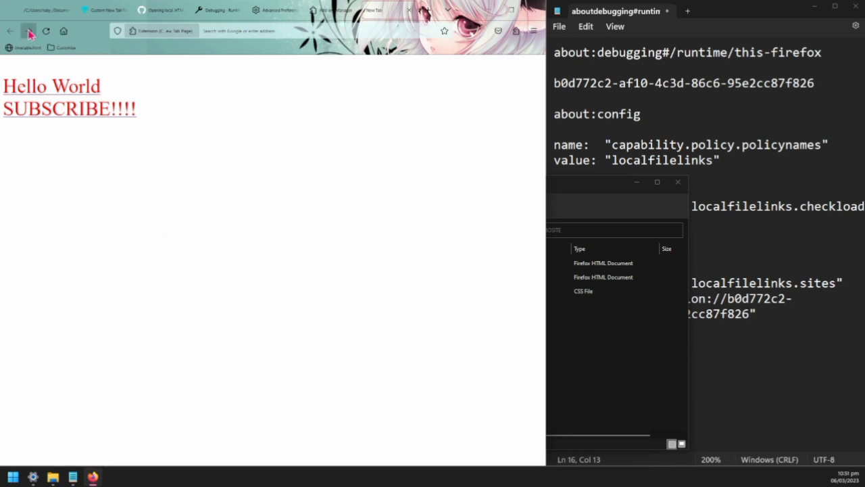
pyautogui.click(29, 31)
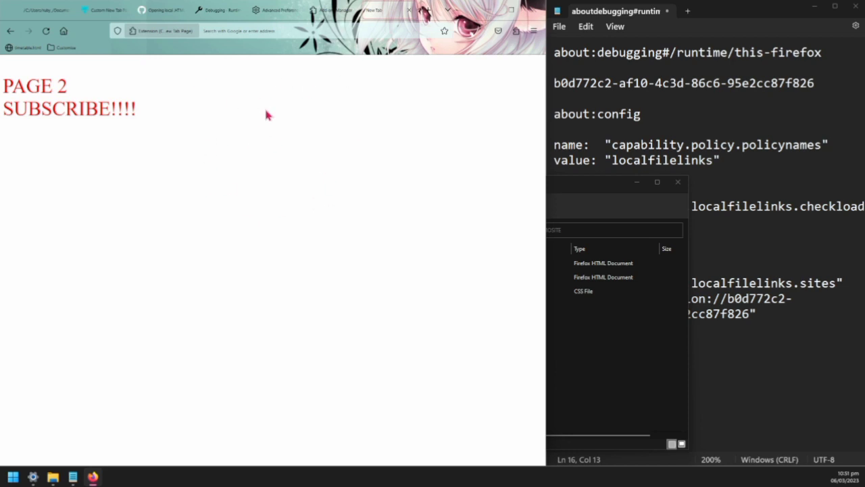
pyautogui.click(103, 9)
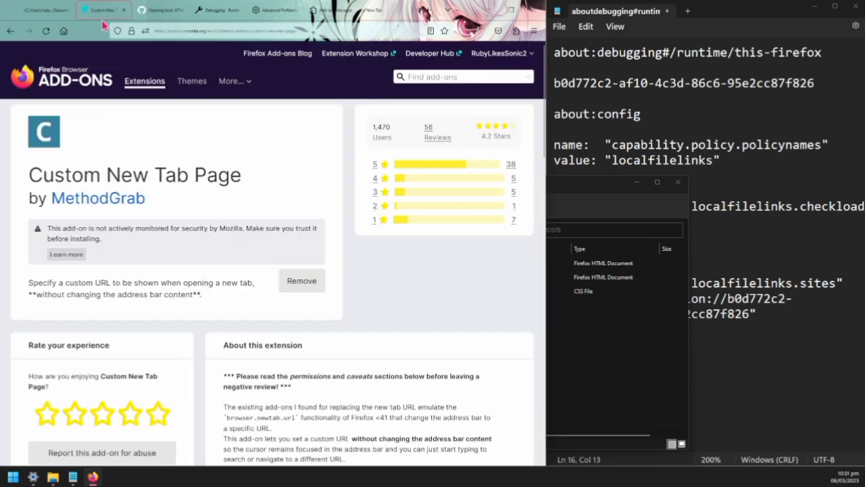
pyautogui.moveTo(394, 55)
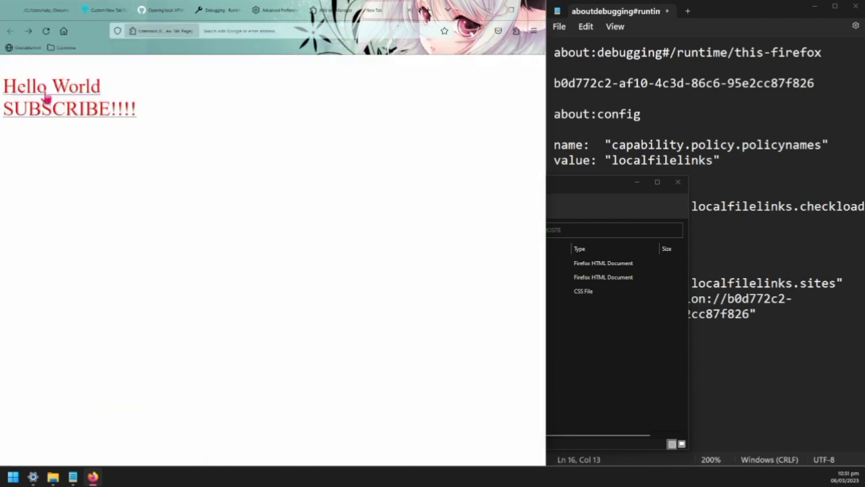
pyautogui.click(51, 86)
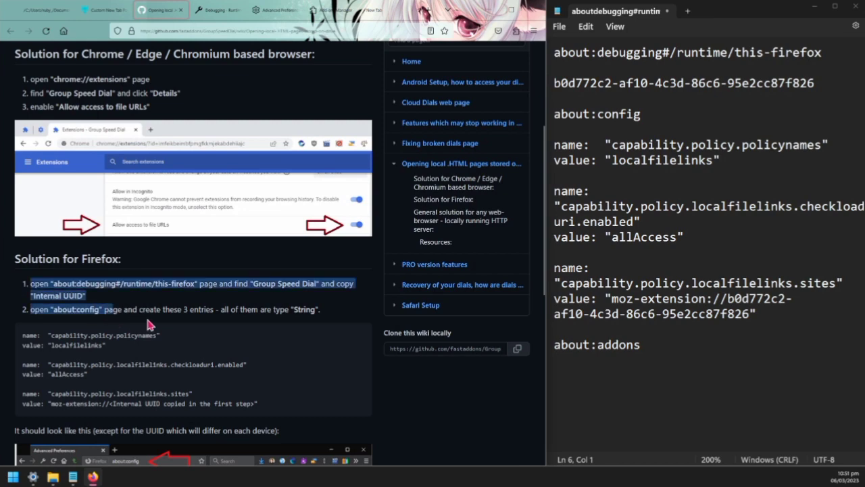
# Scroll the wiki page to the 'Solution for Firefox' steps.
pyautogui.scroll(-3)
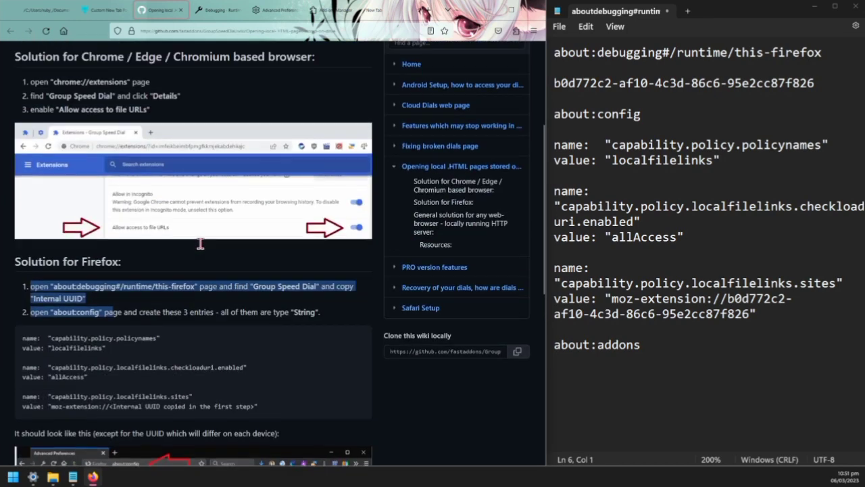